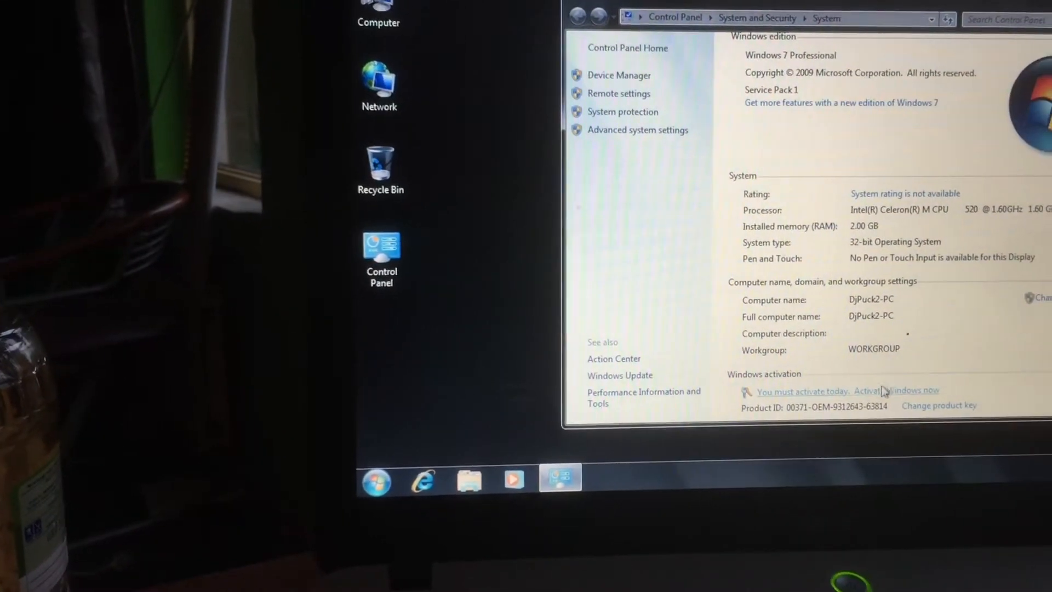
- Start Windows activation from the System page's 'Activate Windows now' link
{"action": "left_click", "coordinate": [896, 390]}
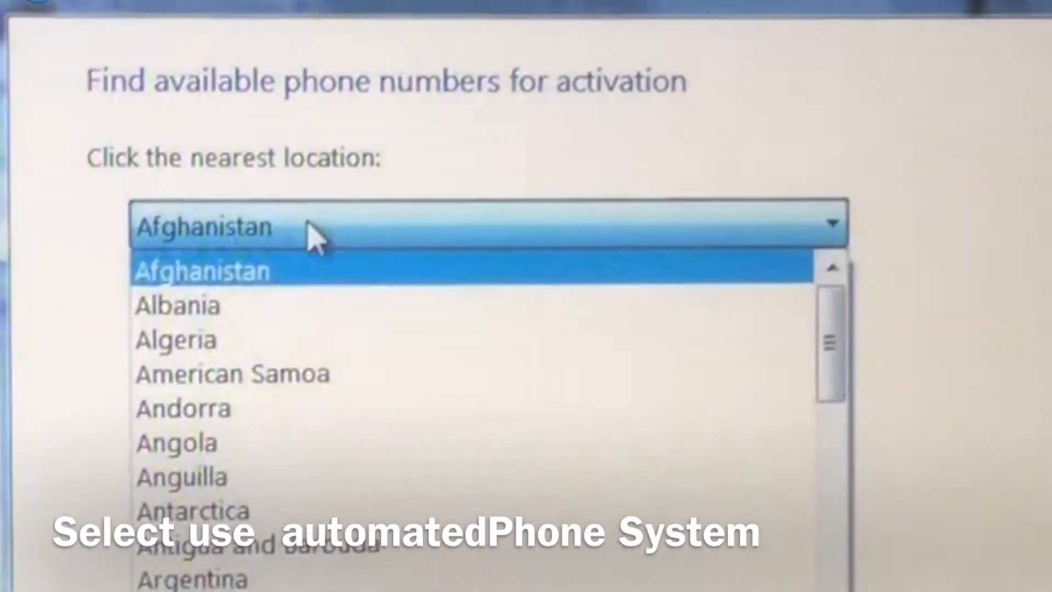
- Scroll the location list and pick your own country as the nearest location
{"action": "scroll", "scroll_direction": "down", "scroll_amount": 3}
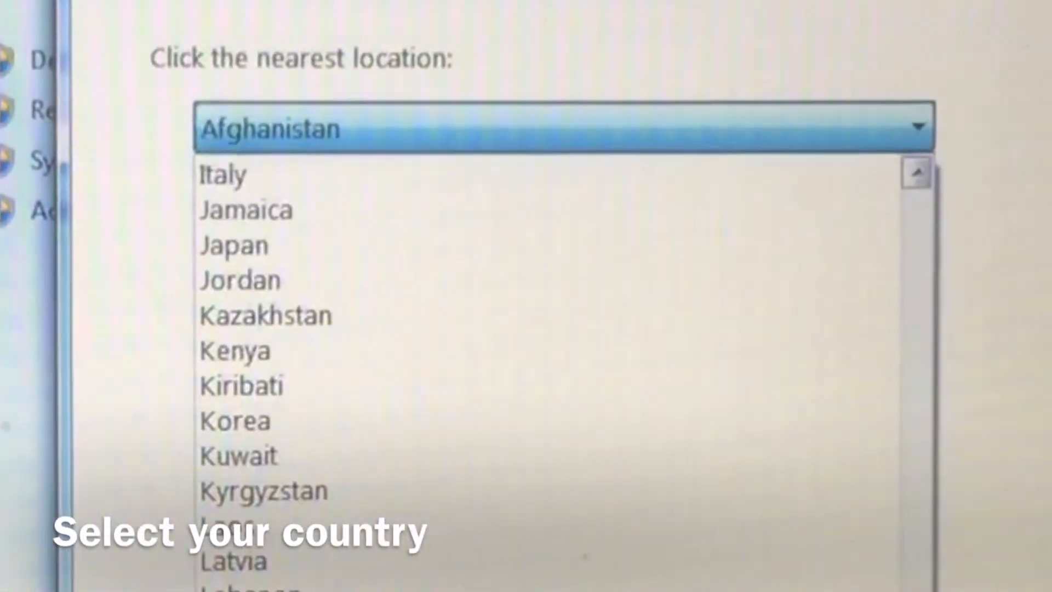
{"action": "scroll", "scroll_direction": "down", "scroll_amount": 3}
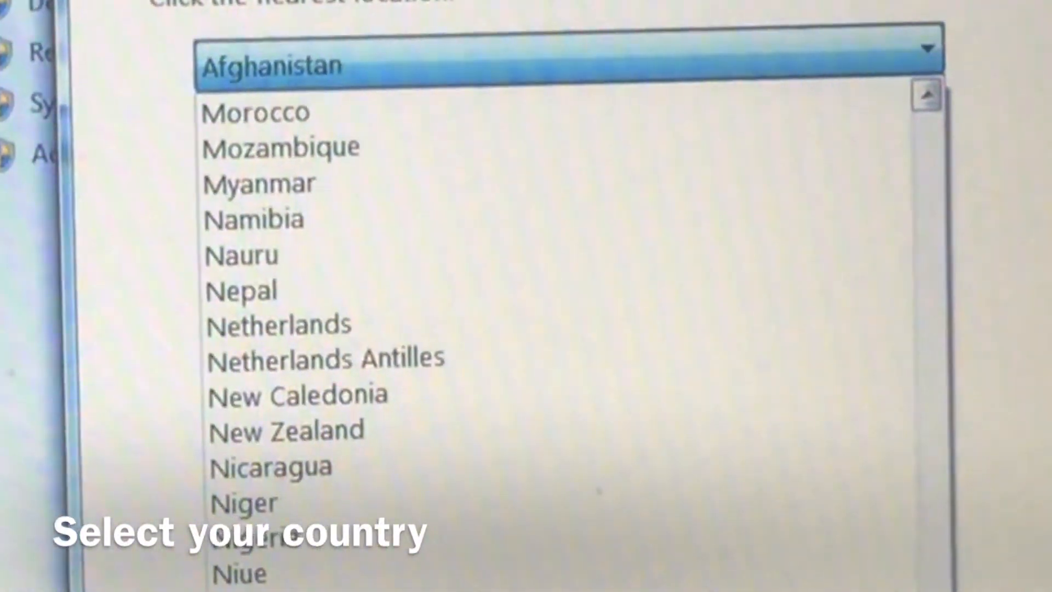
{"action": "left_click", "coordinate": [278, 325]}
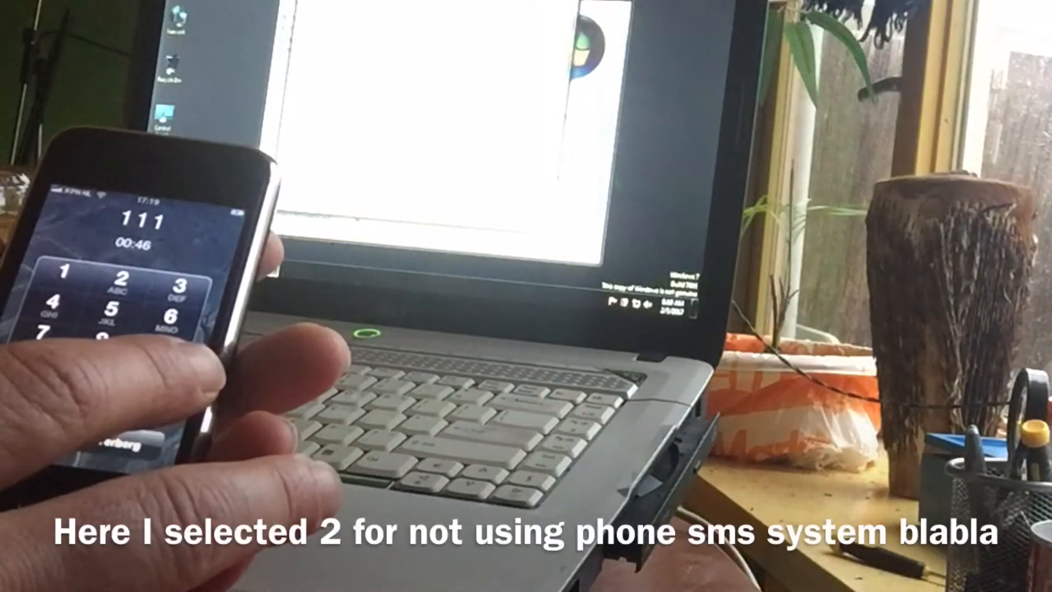
{"action": "left_click", "coordinate": [123, 282]}
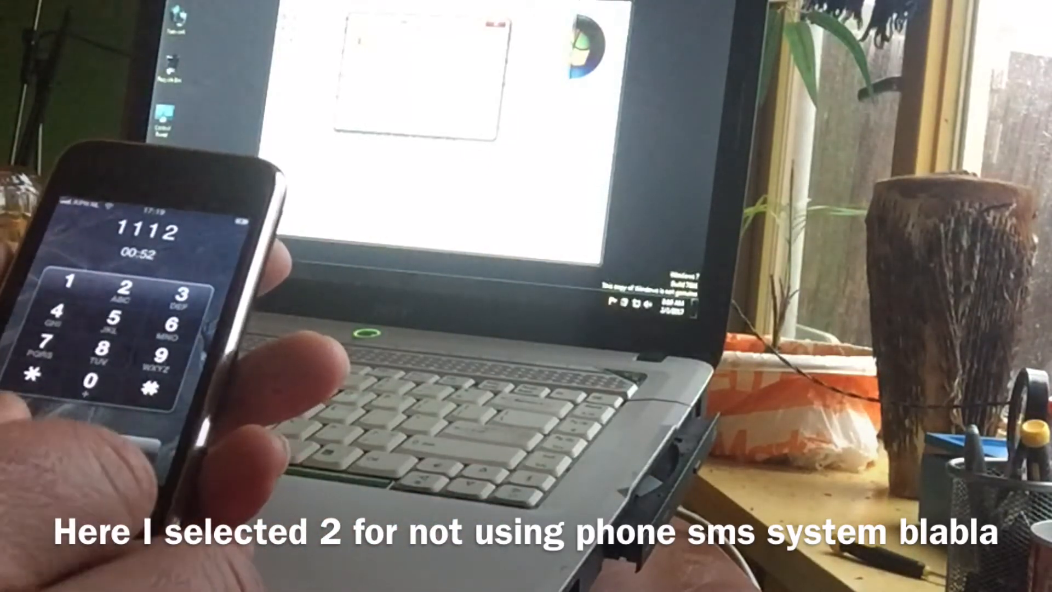